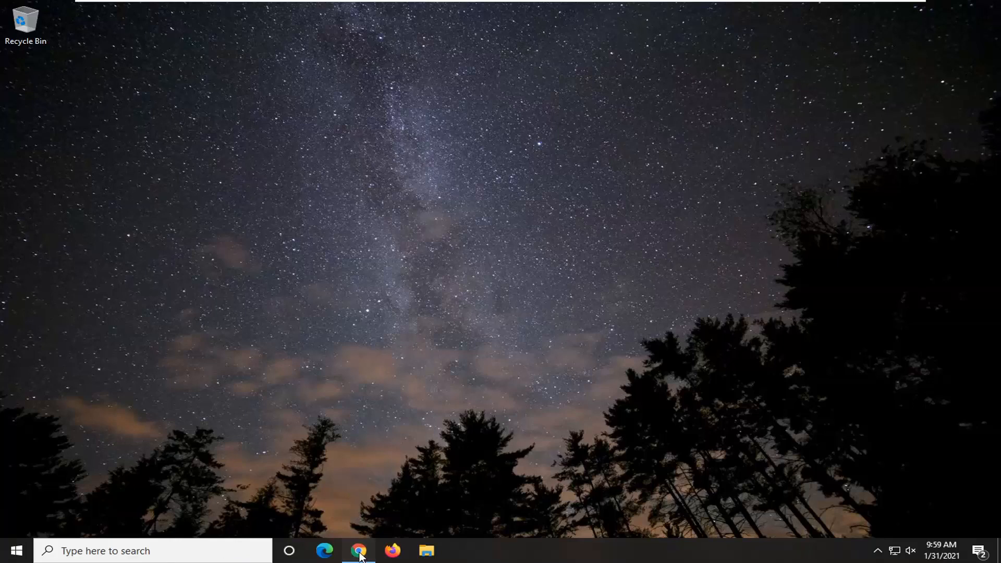
- Launch Chrome and search Google for 'geforce experience' via the first suggestion
left_click(359, 551)
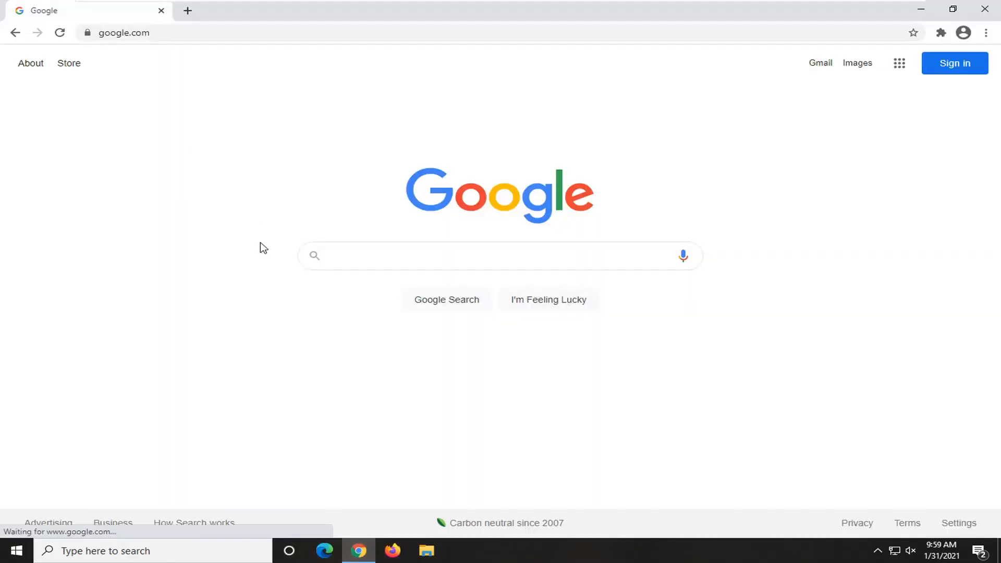
type("geo")
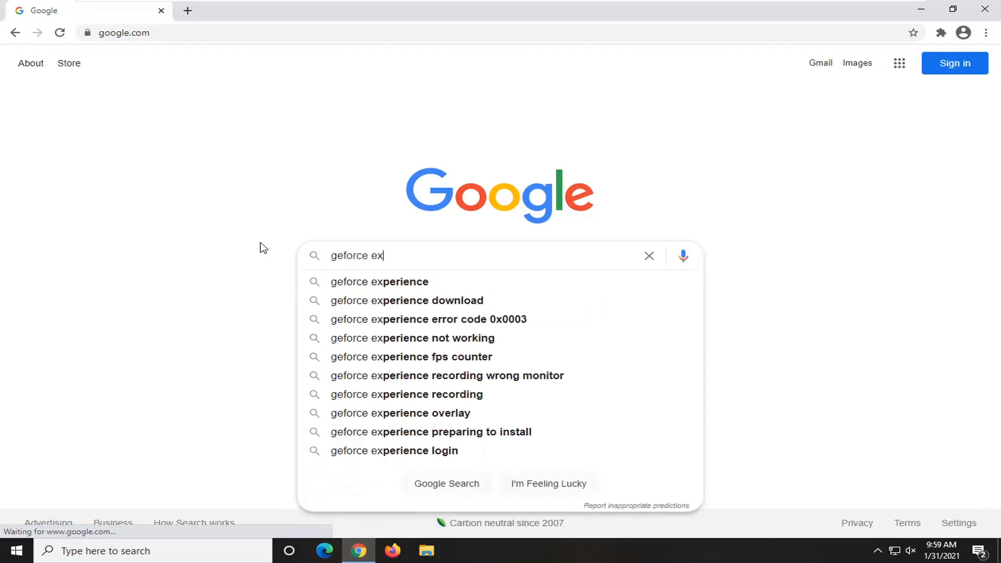
left_click(378, 281)
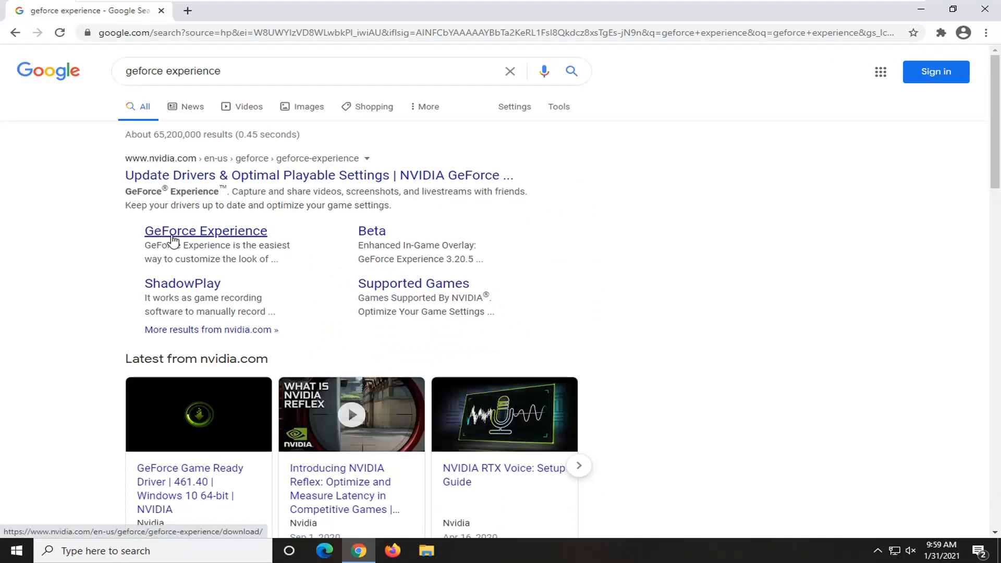
- Open the 'GeForce Experience' sitelink under the nvidia.com result
left_click(205, 230)
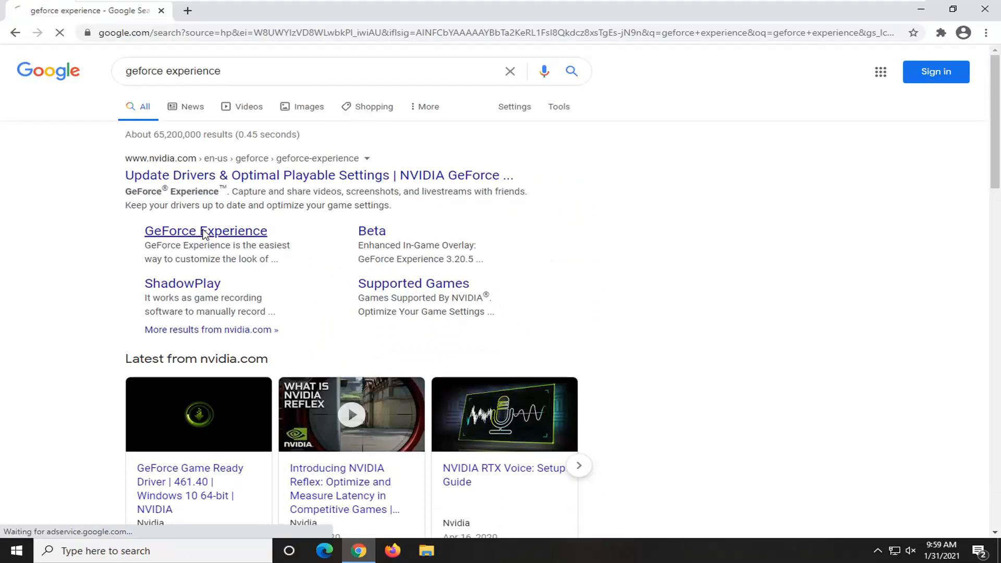
left_click(205, 231)
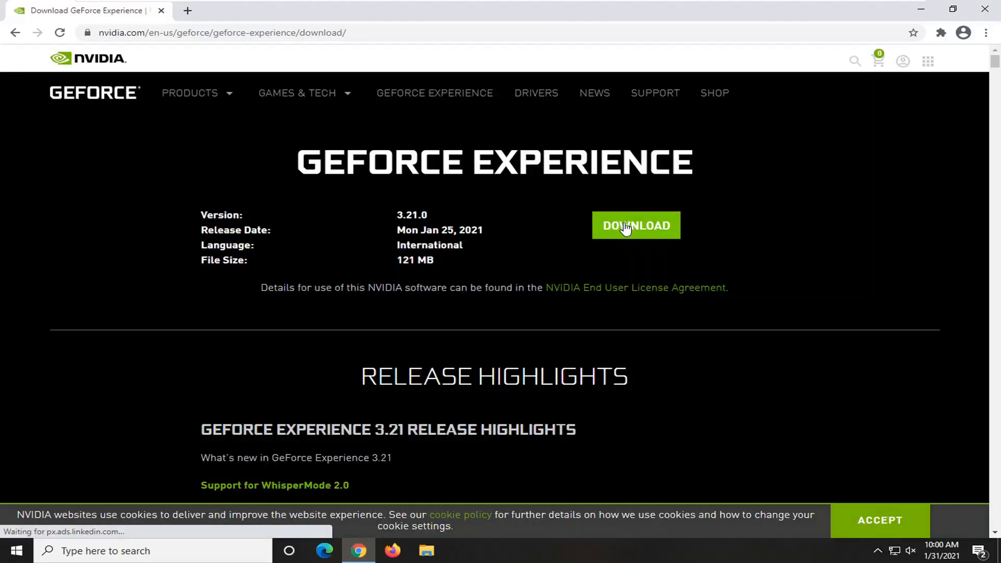
- Download the GeForce Experience 3.21.0 installer using the green DOWNLOAD button
left_click(636, 225)
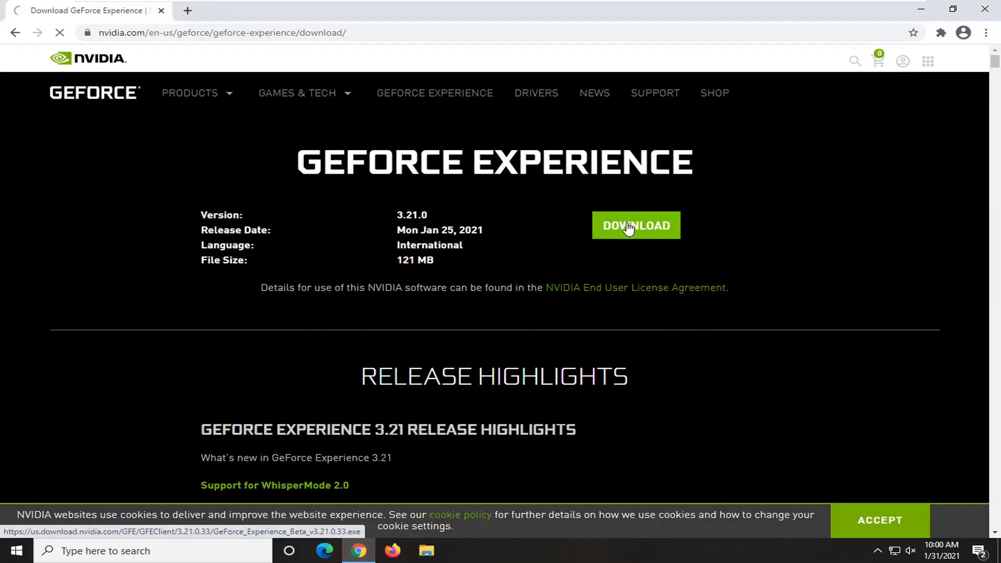
left_click(636, 225)
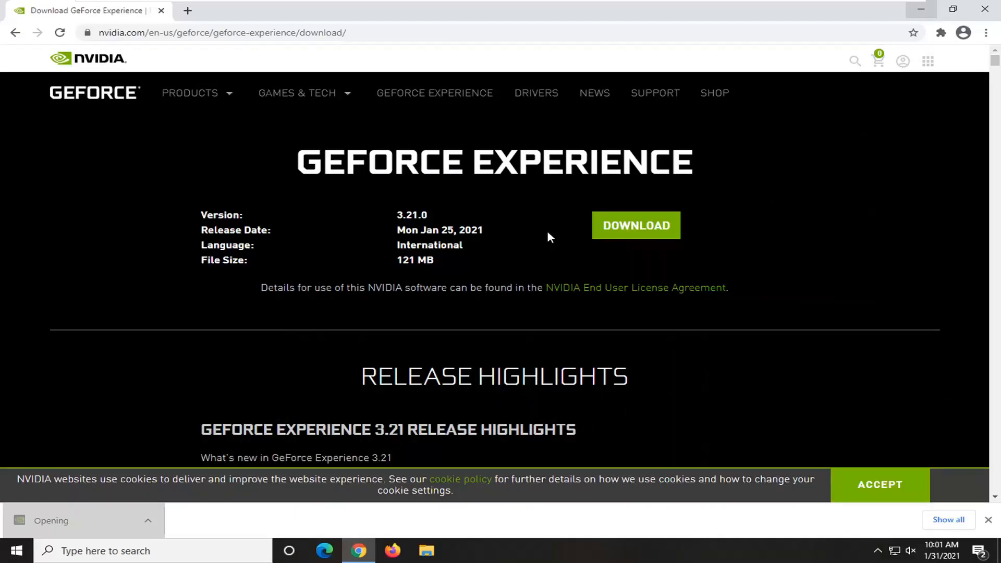
left_click(635, 225)
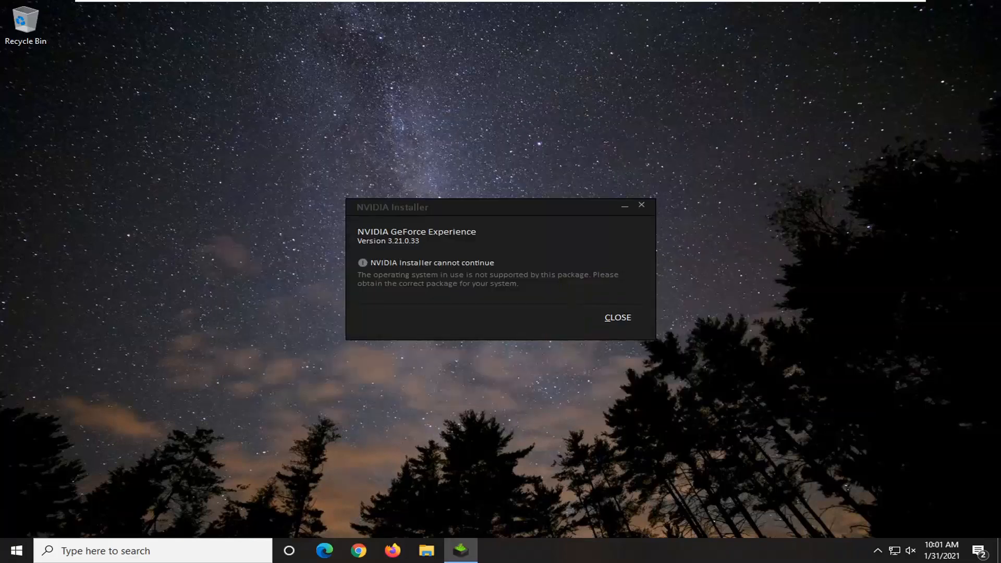
mouse_move(636, 369)
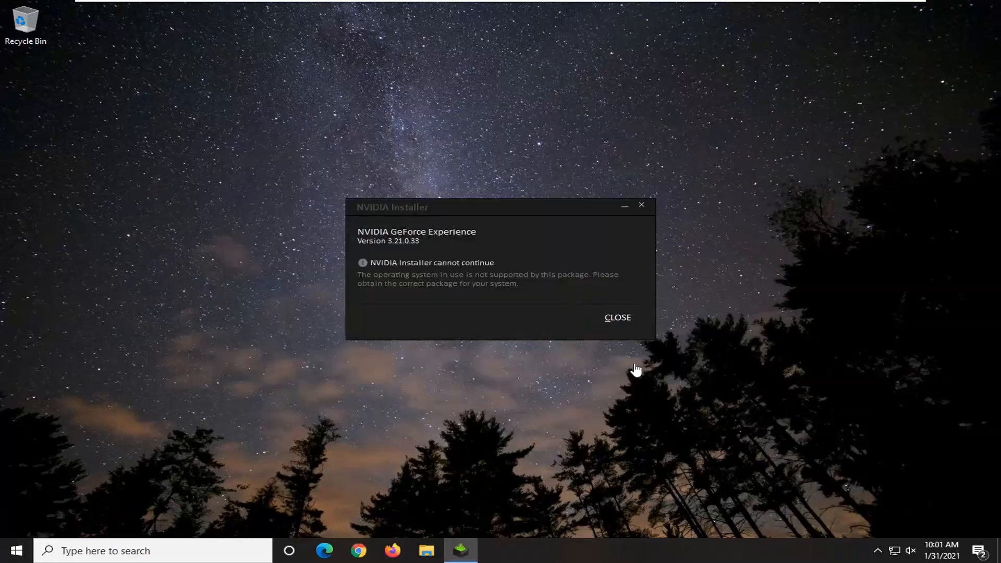
mouse_move(483, 227)
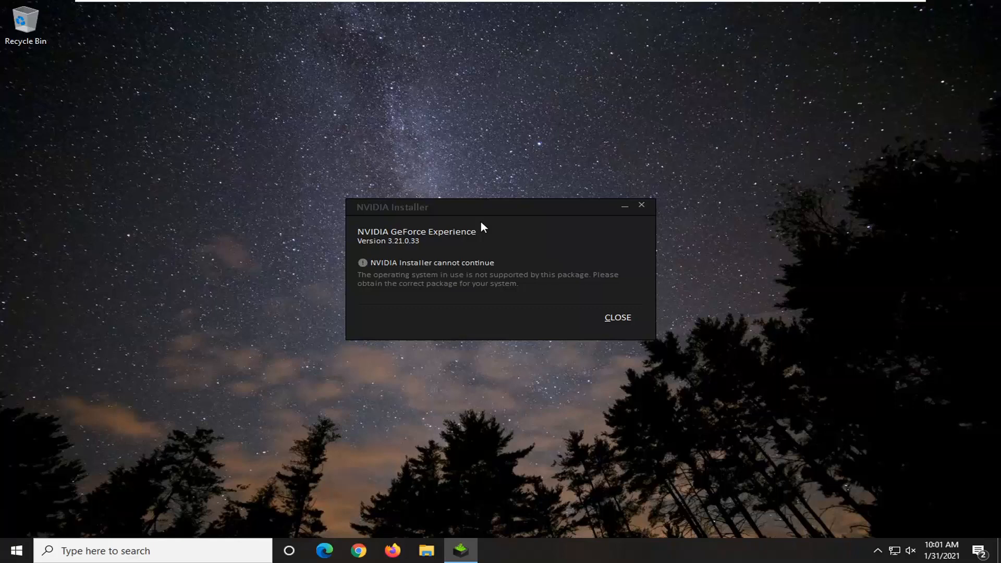
mouse_move(588, 366)
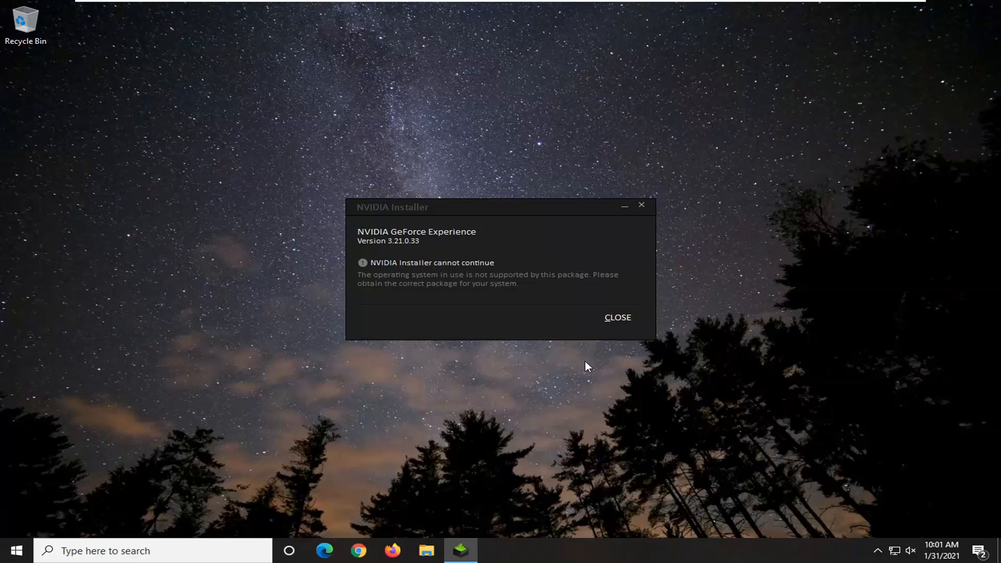
mouse_move(545, 384)
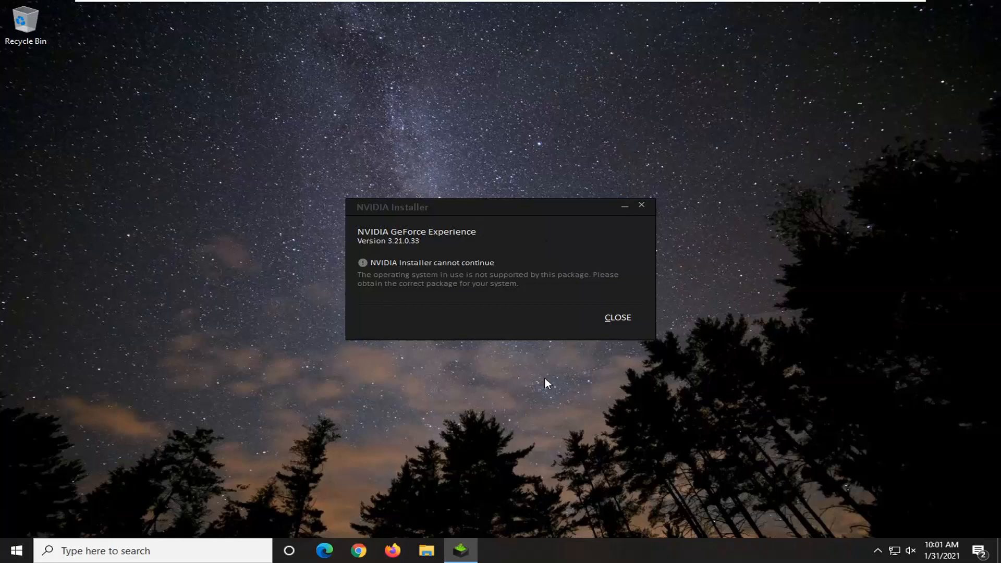
mouse_move(347, 300)
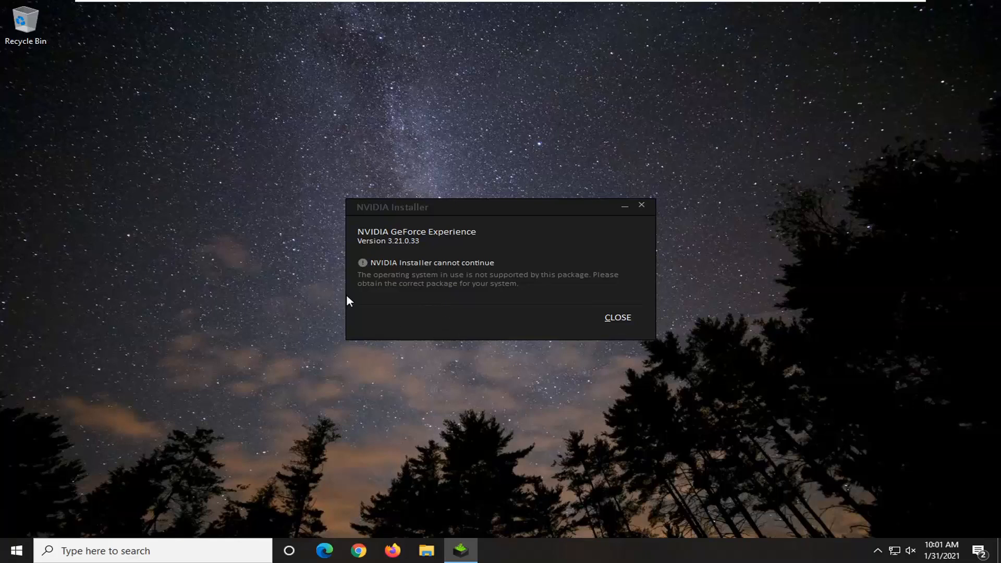
mouse_move(594, 259)
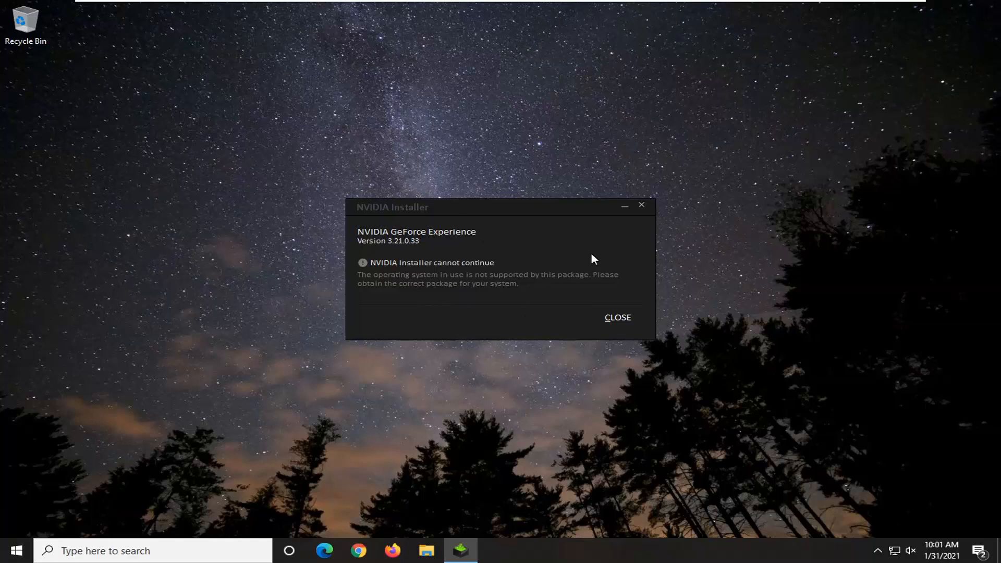
- Close the NVIDIA Installer's unsupported-system error dialog
left_click(616, 318)
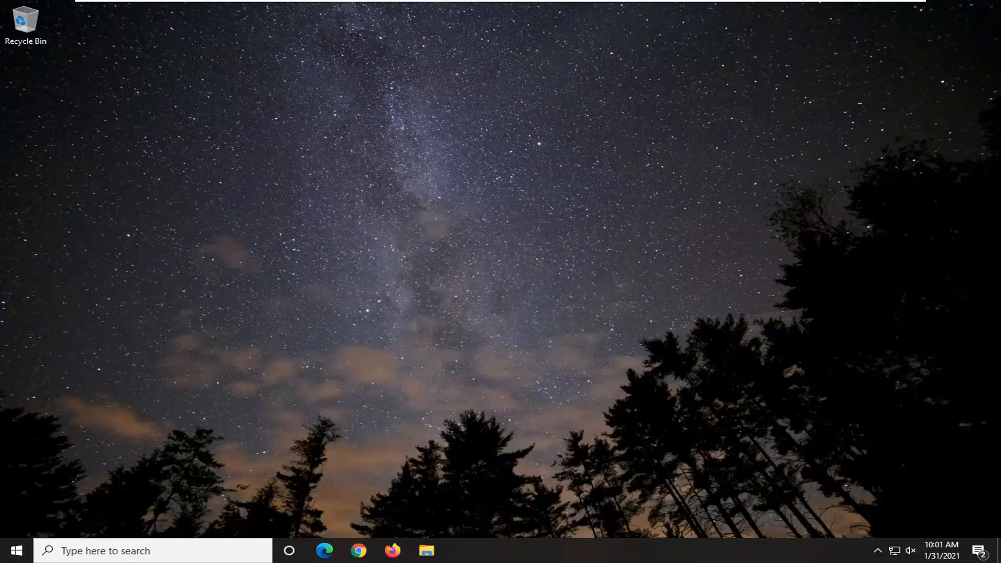